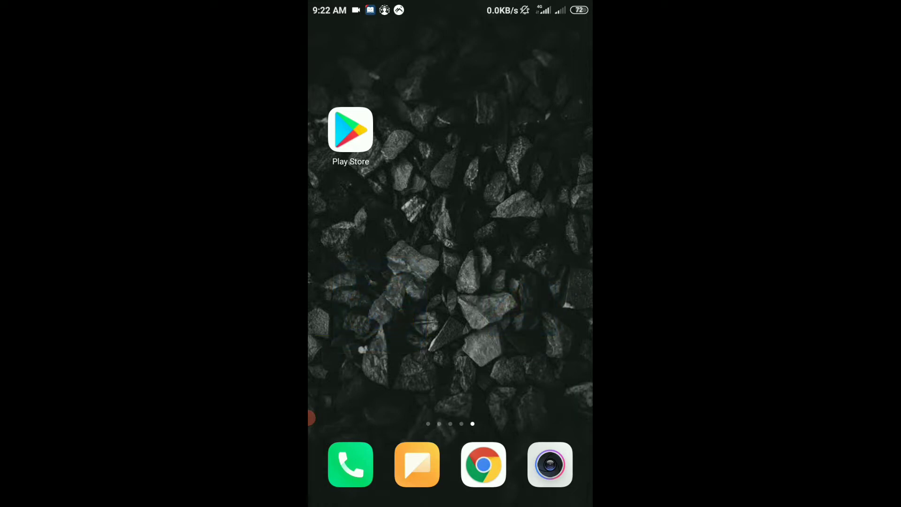
Launch the Play Store from the home screen and search for "file".
left_click(350, 128)
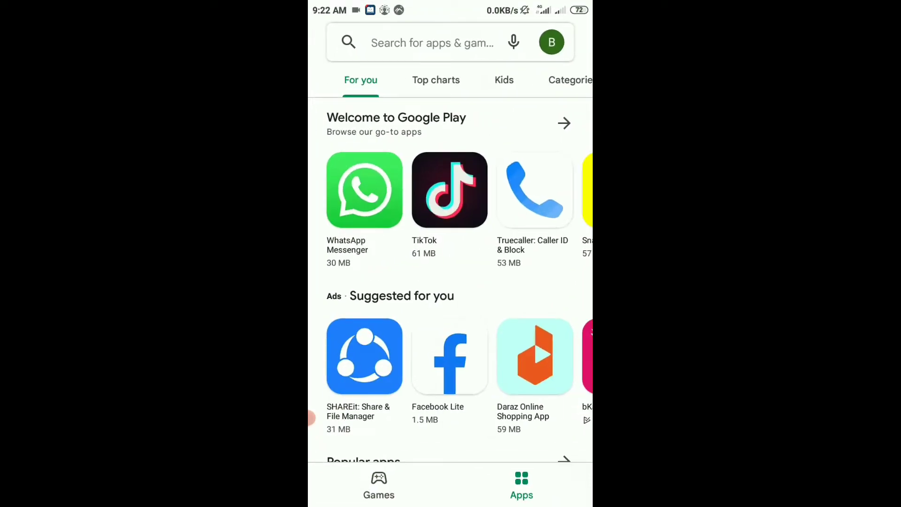
left_click(431, 42)
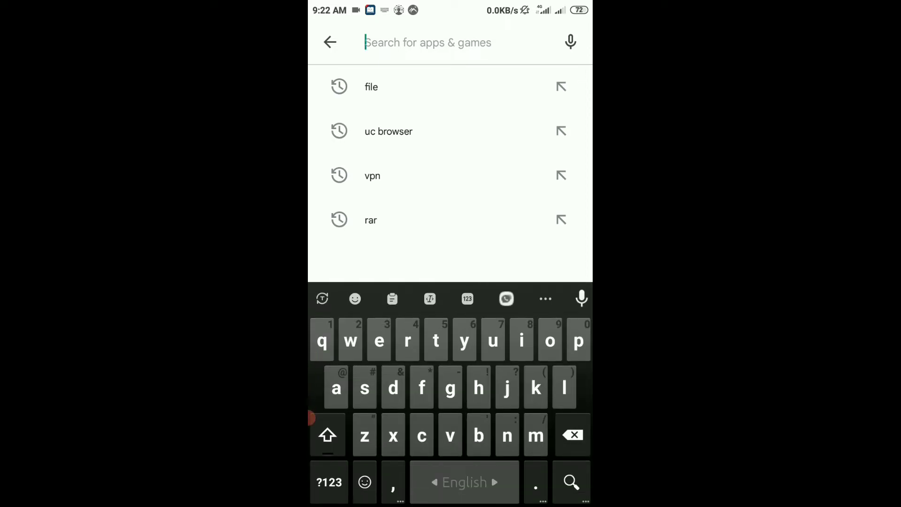
type("file")
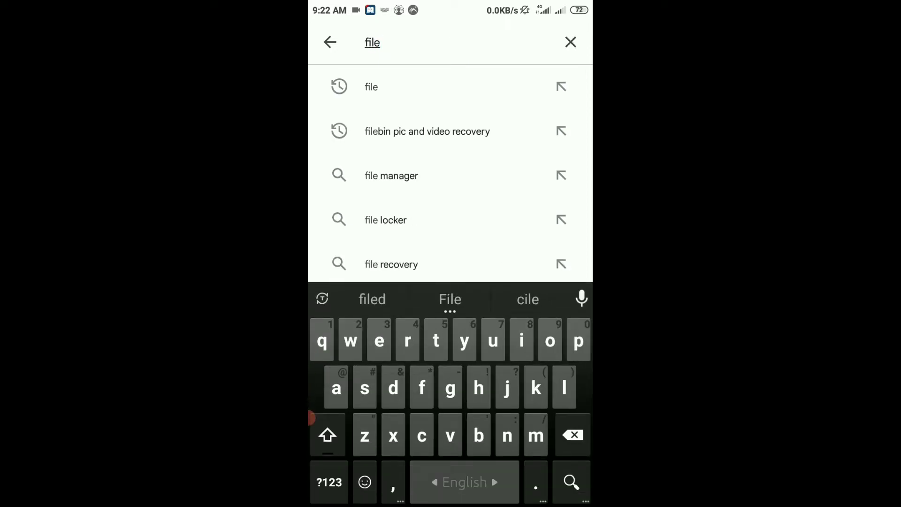
Run the "file" search and scroll the results to locate Files by Google.
left_click(570, 482)
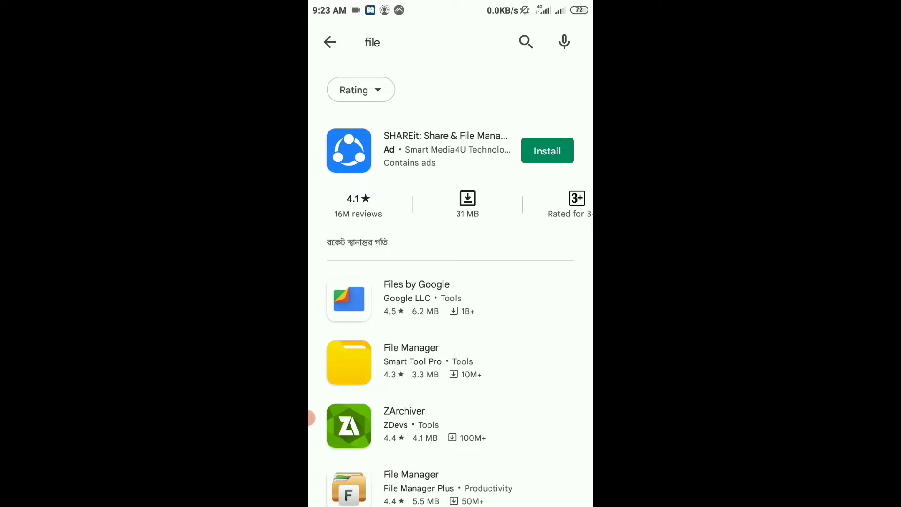
scroll("down", 3)
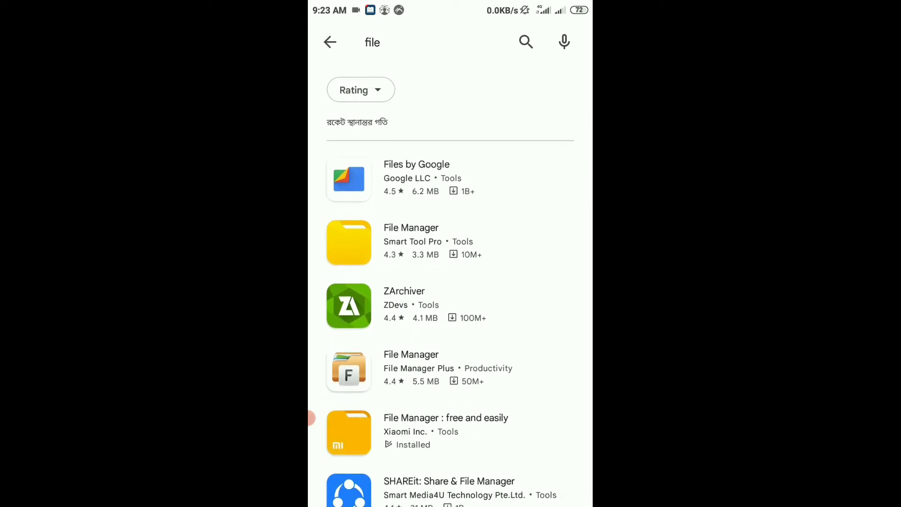
scroll("down", 3)
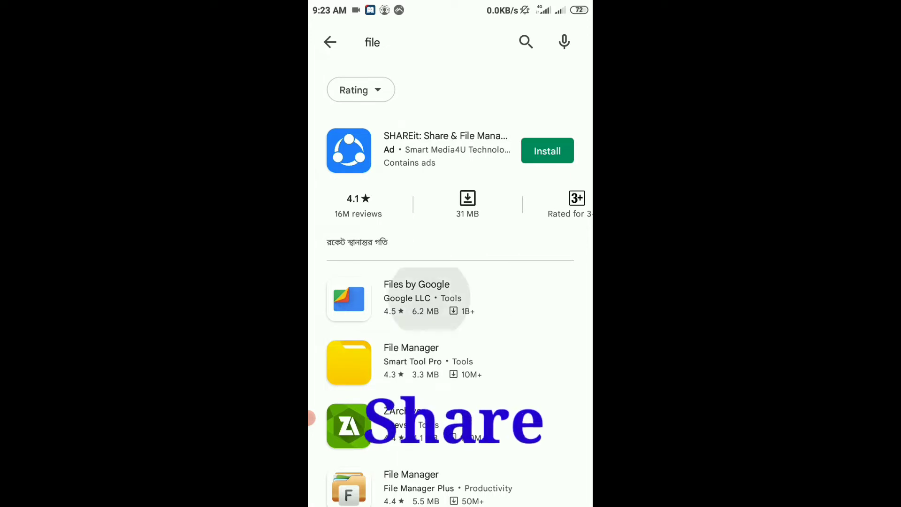
Install Files by Google from its store listing.
left_click(415, 297)
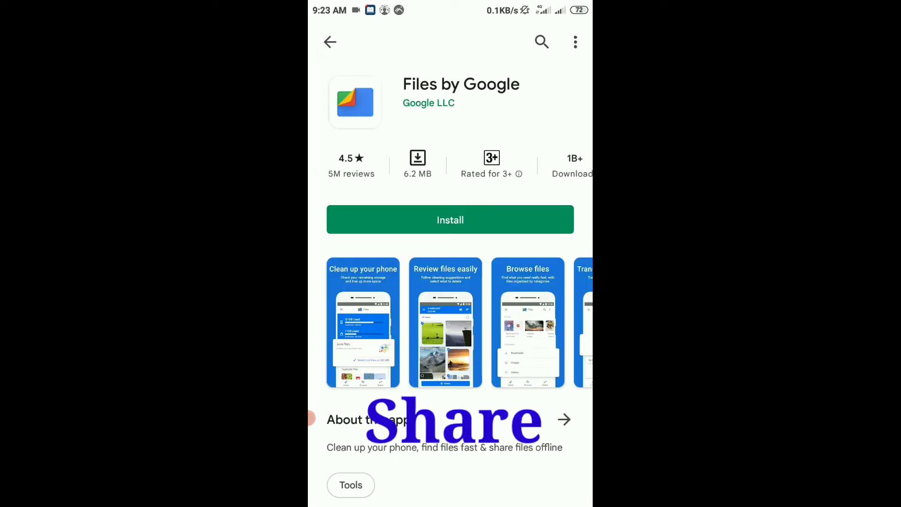
left_click(449, 219)
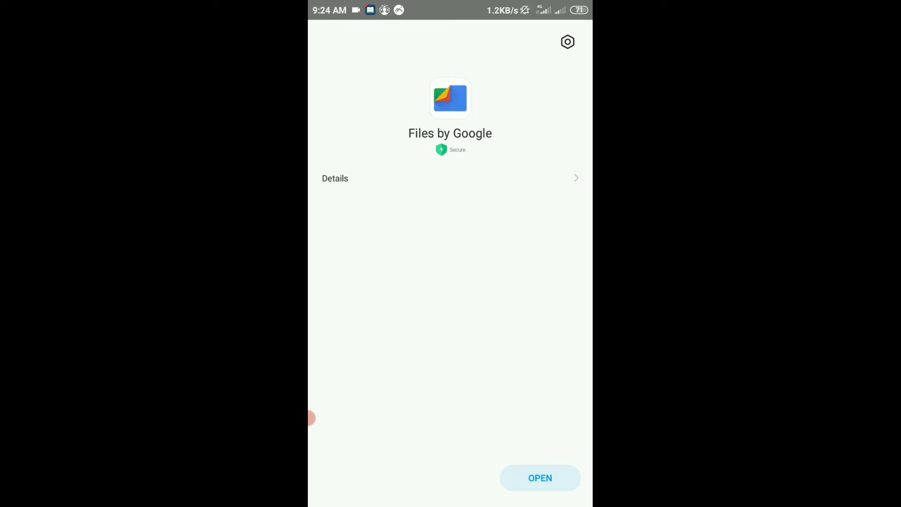
Launch Files by Google, continue past the welcome sheet and allow access to photos, media and files.
left_click(539, 477)
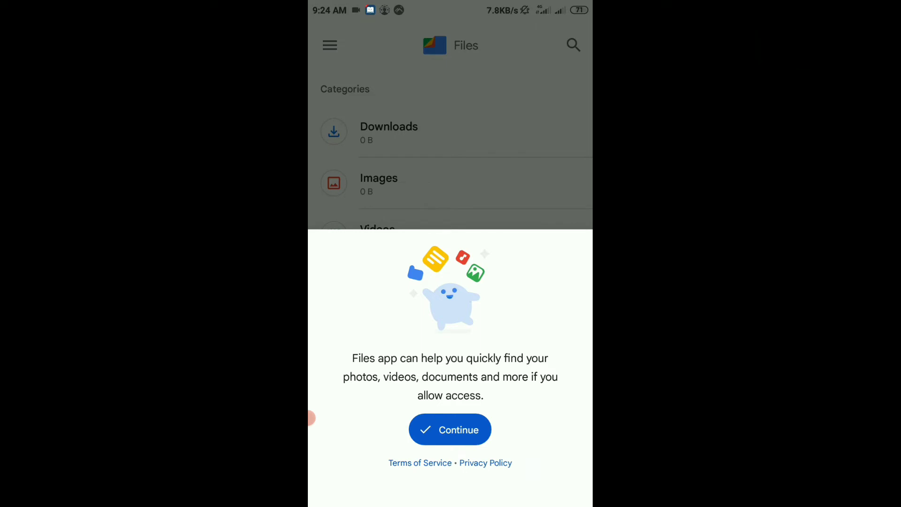
left_click(450, 429)
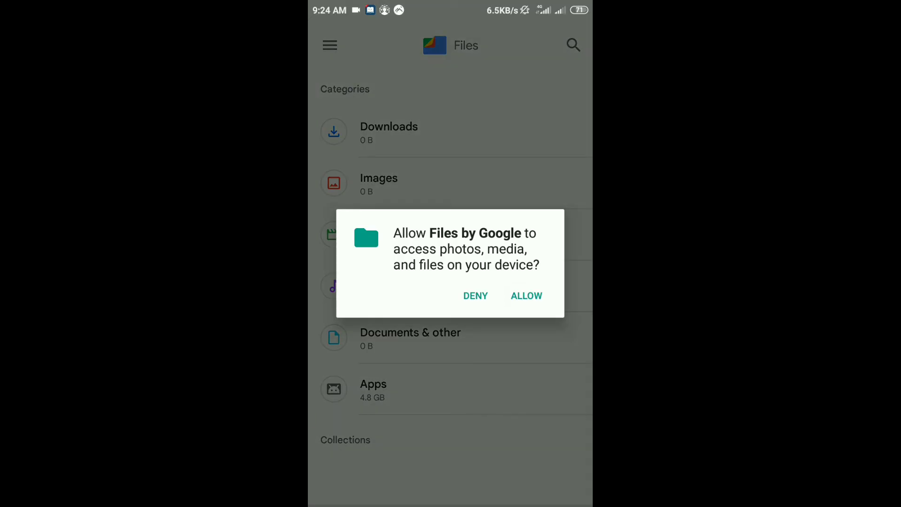
left_click(526, 296)
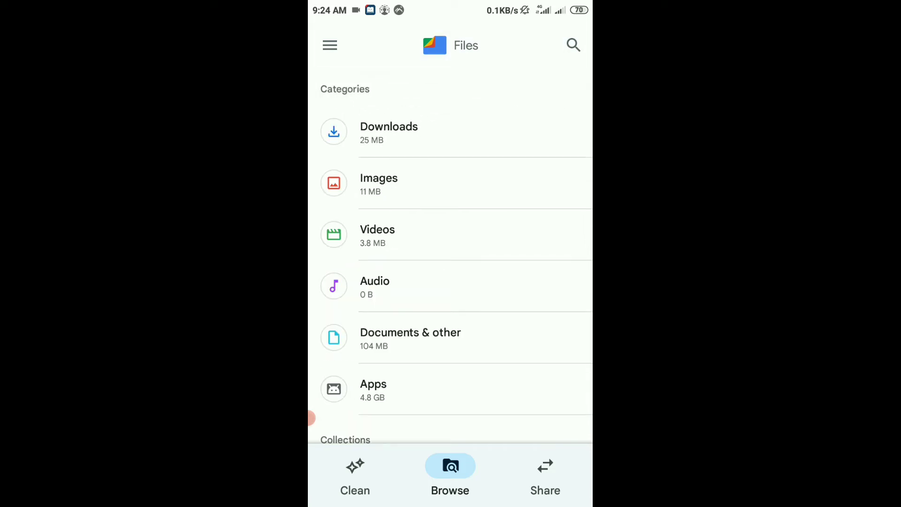
Visit the Clean and Browse views in turn, ending on the Share view with Send and Receive.
left_click(355, 474)
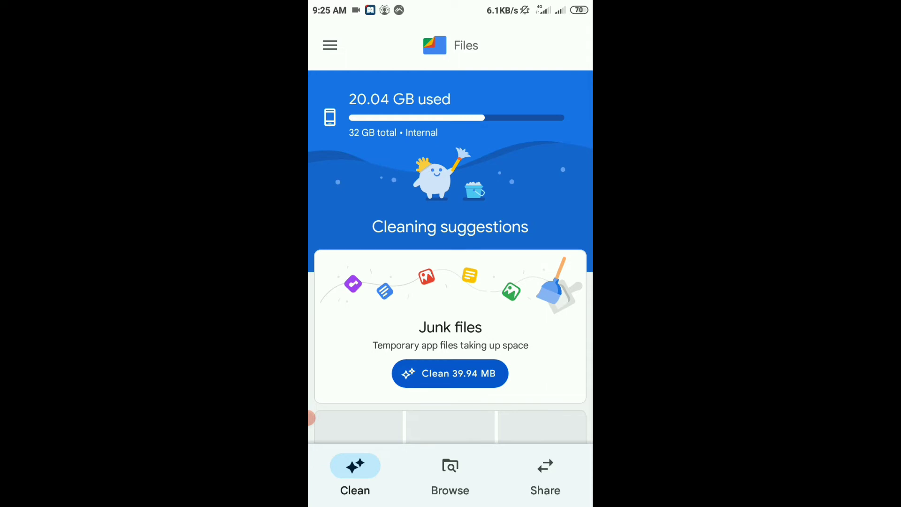
left_click(449, 473)
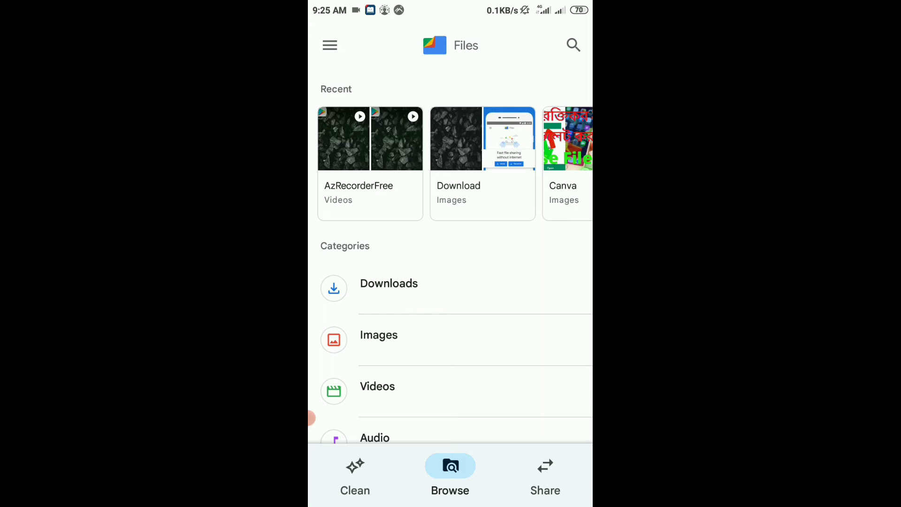
left_click(355, 471)
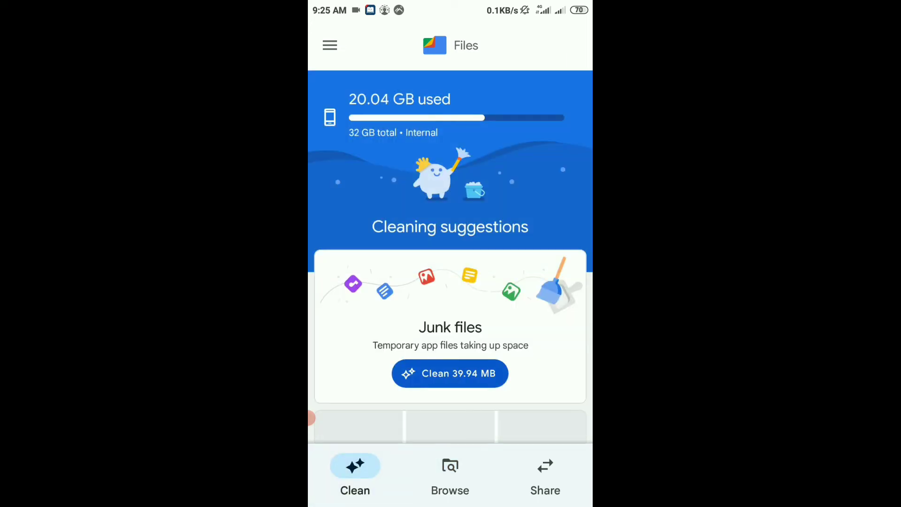
left_click(544, 475)
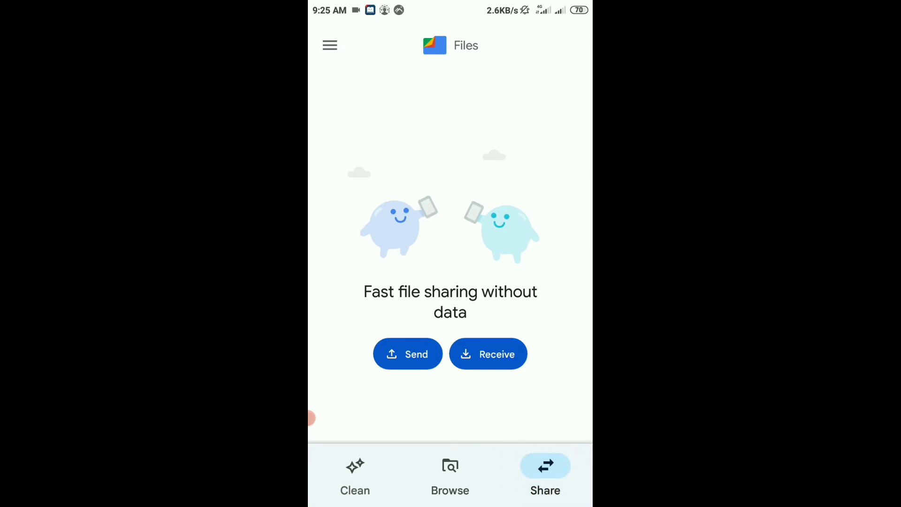